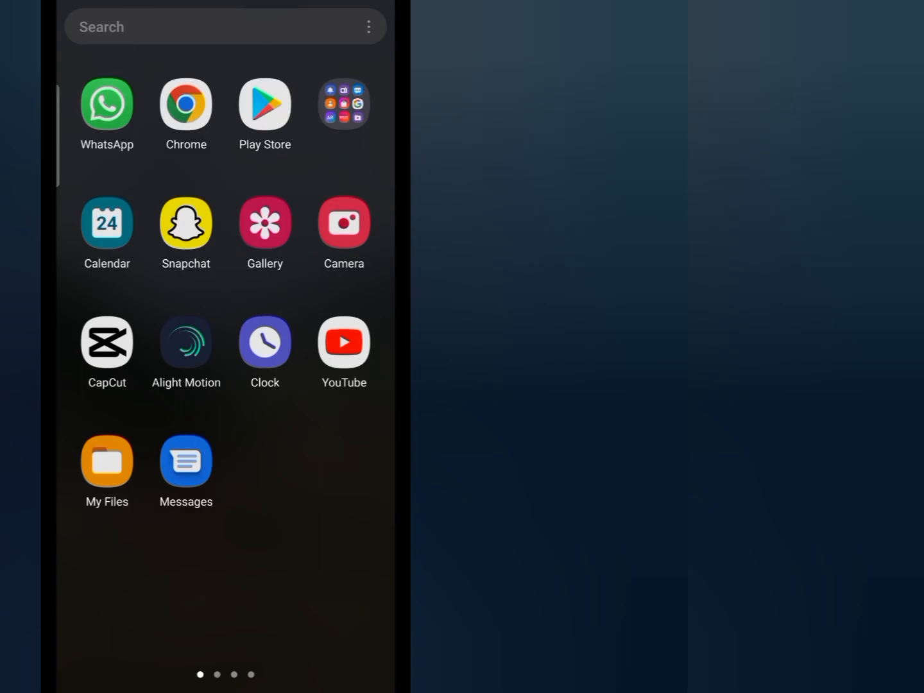
Launch CapCut from the home screen to start a new project.
click(106, 342)
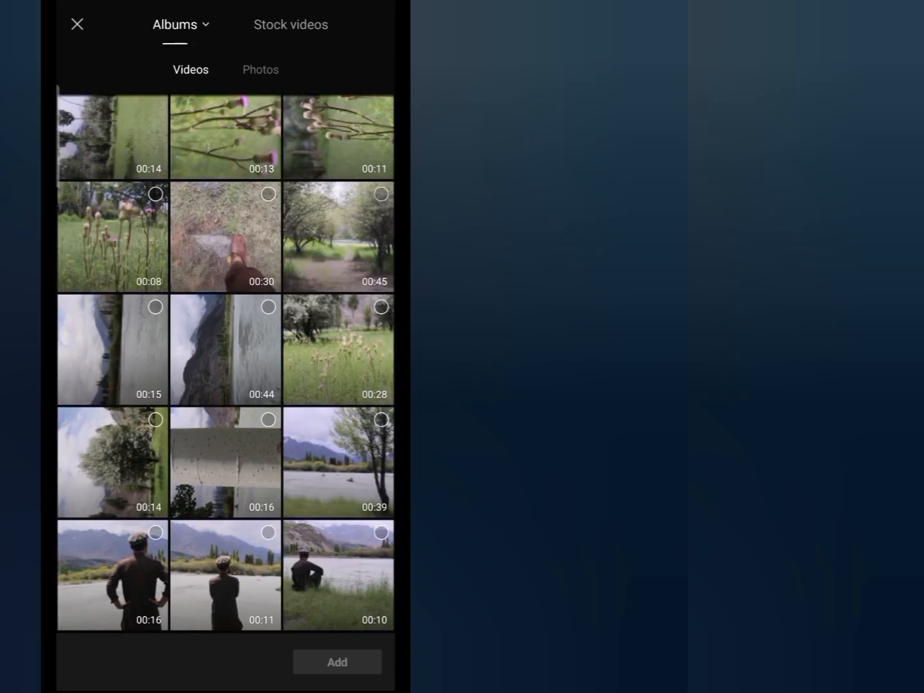
Add the 45-second clip of trees along a grassy path to a new project.
click(339, 236)
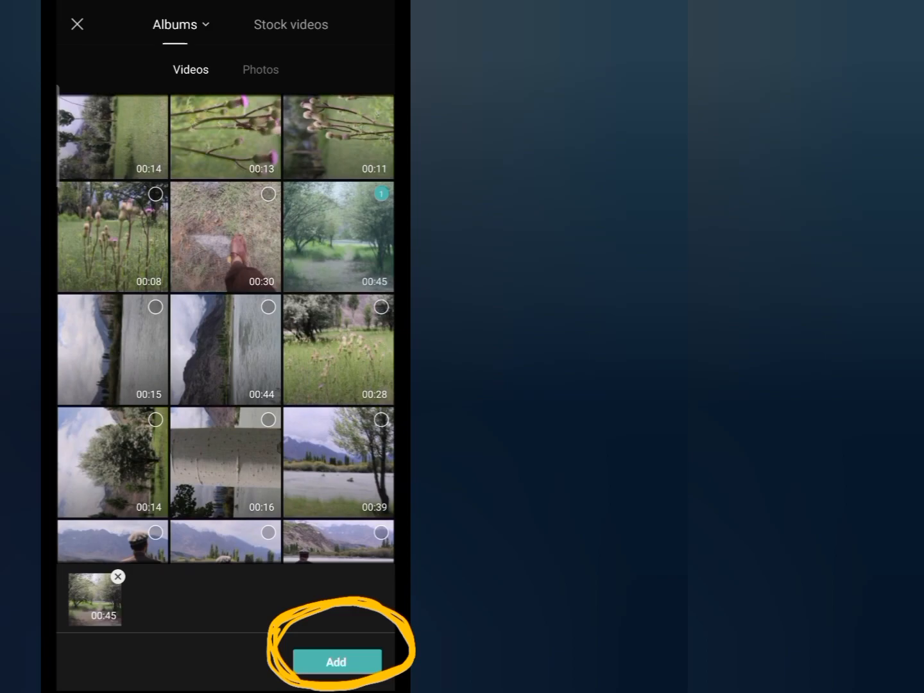
click(336, 662)
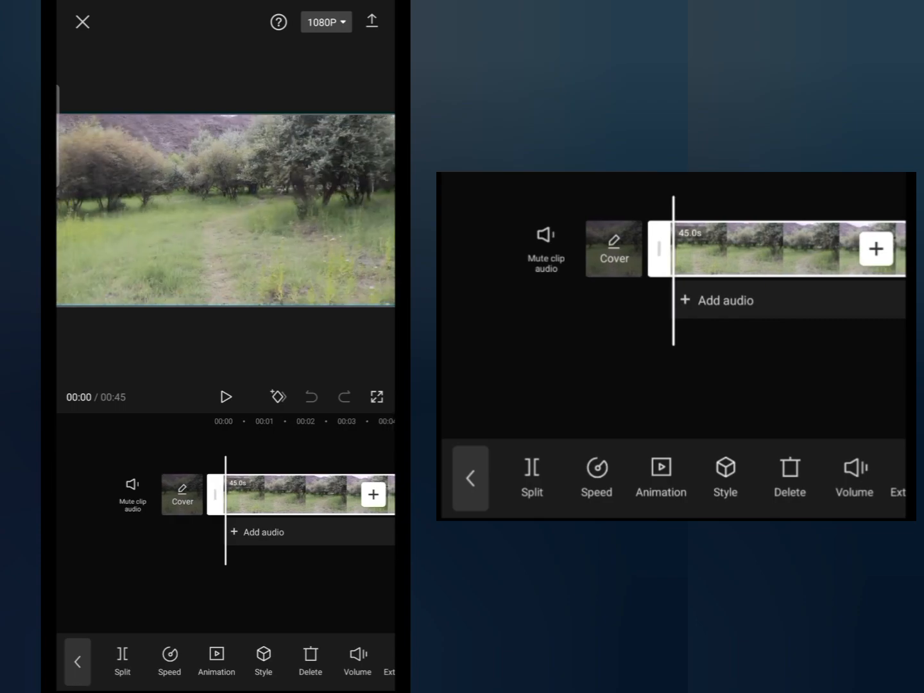
Mute the nature clip's original sound on the timeline.
click(132, 488)
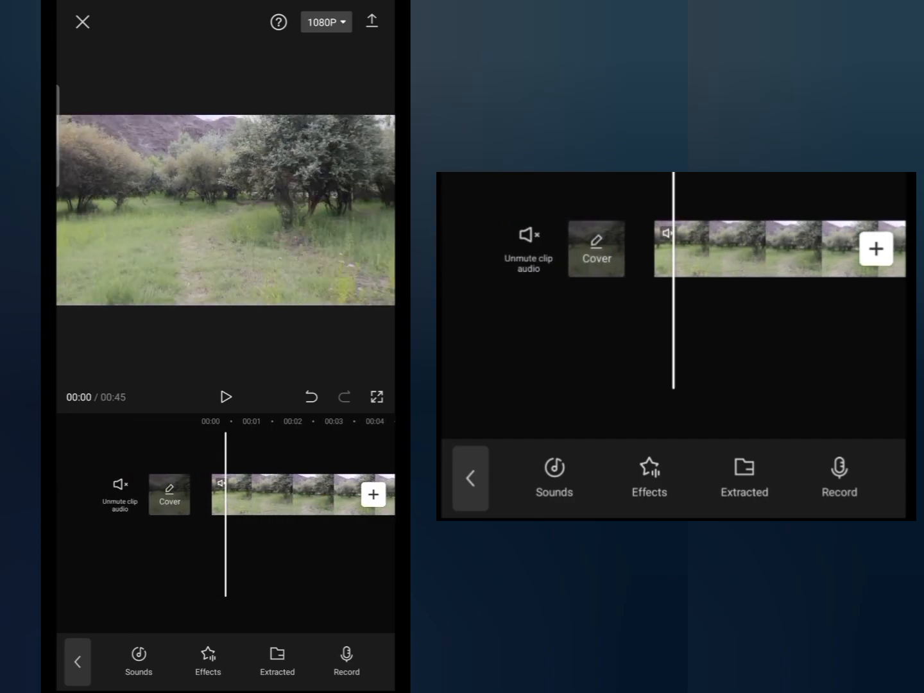
Choose Extracted to import only the sound from a phone video.
click(347, 662)
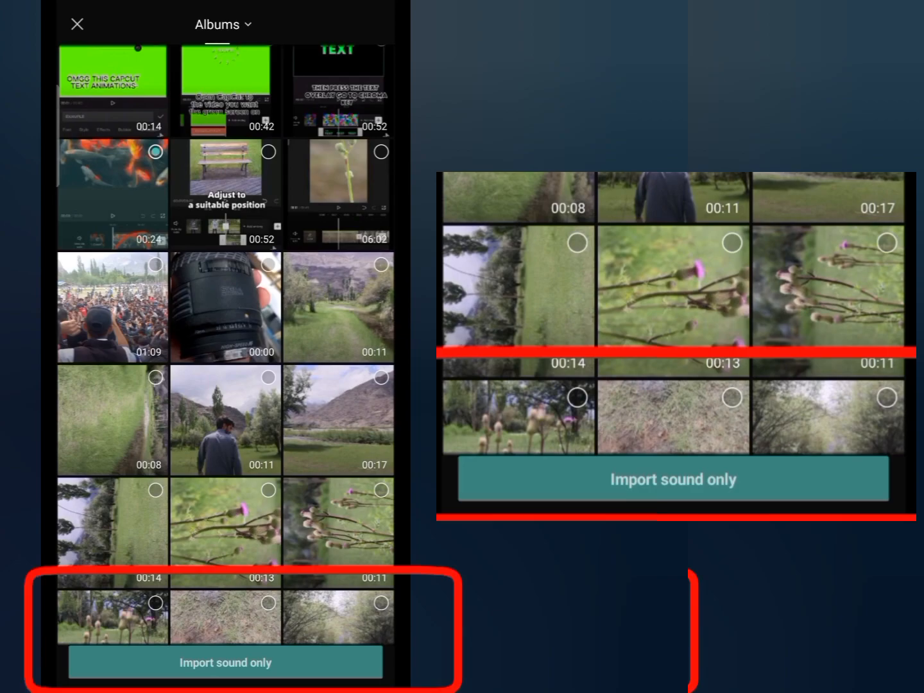
Close the Albums picker without importing any sound.
click(225, 662)
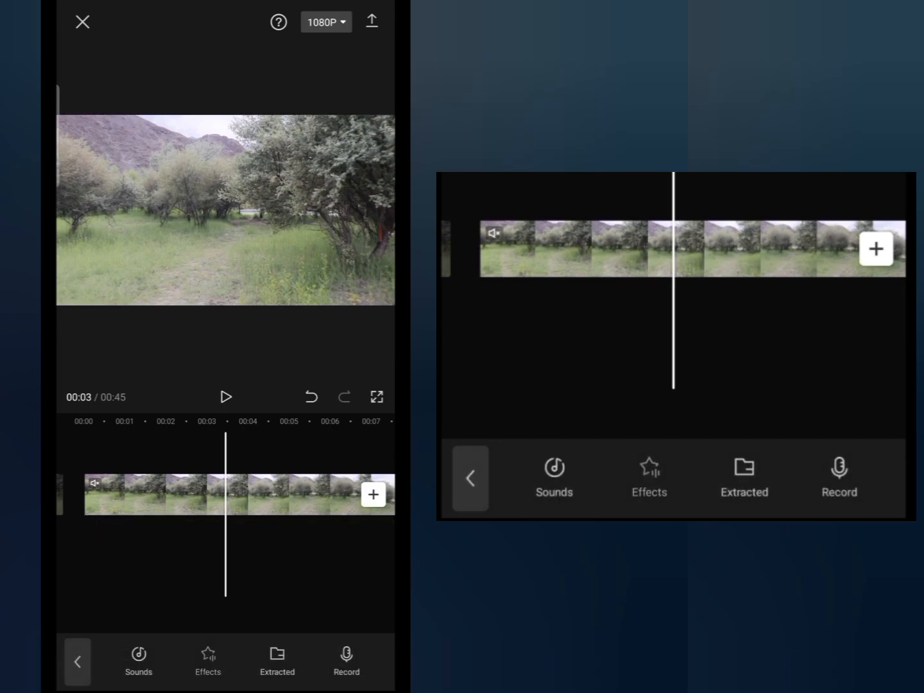
Bring up the Add sounds library with its music categories.
click(138, 653)
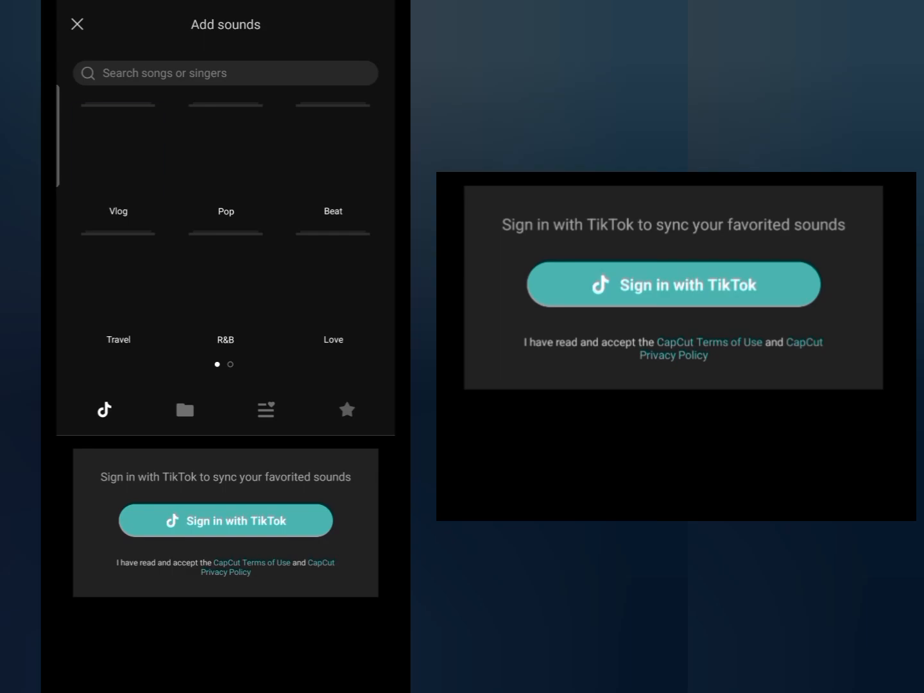
Show Your sounds, the list of audio files stored on the device.
click(185, 409)
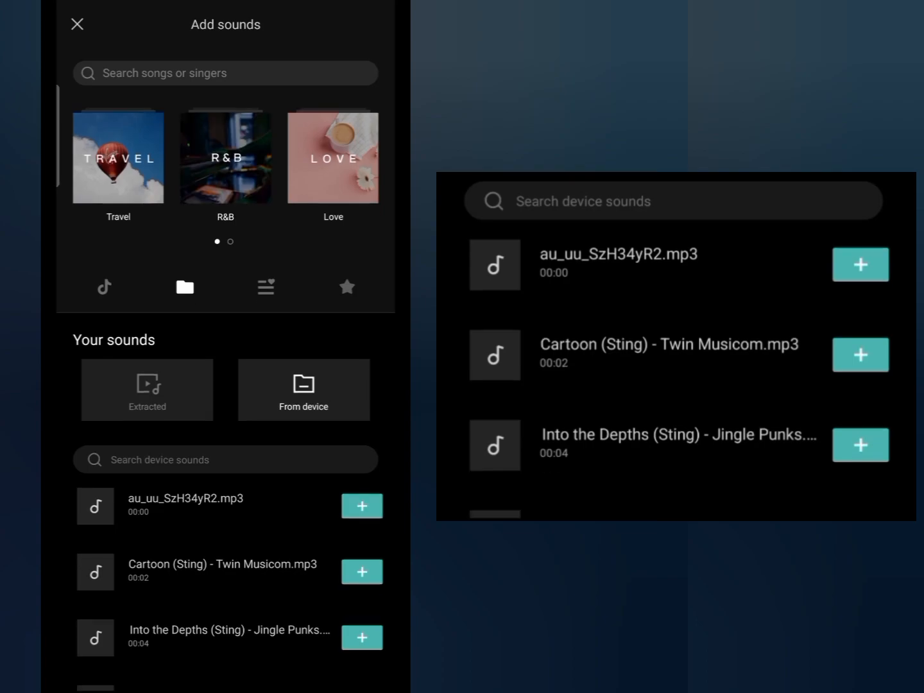
Add the 9:54 Iqbal poetry .mp3 beneath the muted clip, keeping speed unchanged.
scroll(down, 3)
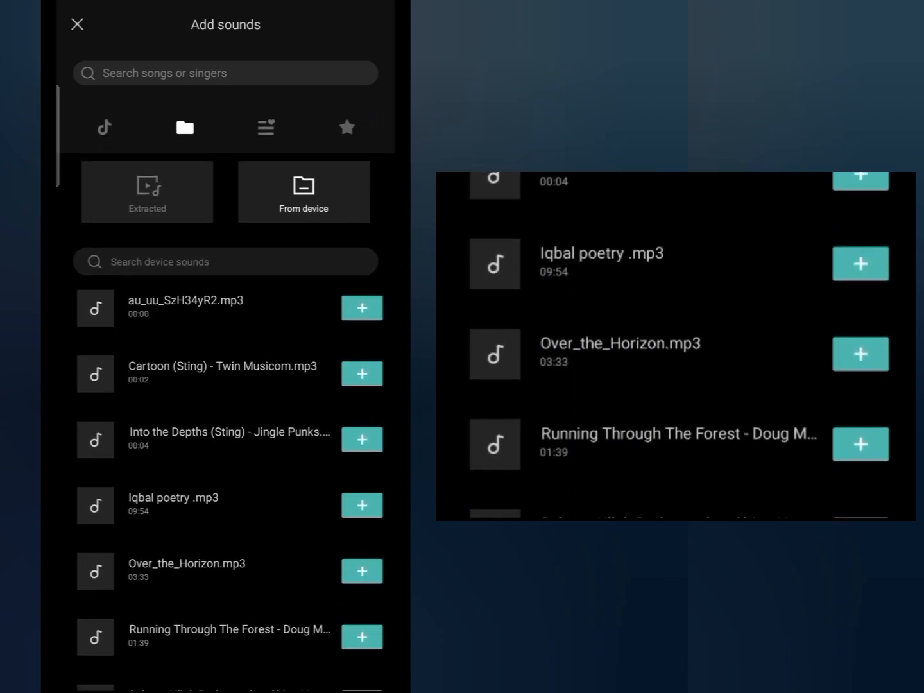
click(362, 505)
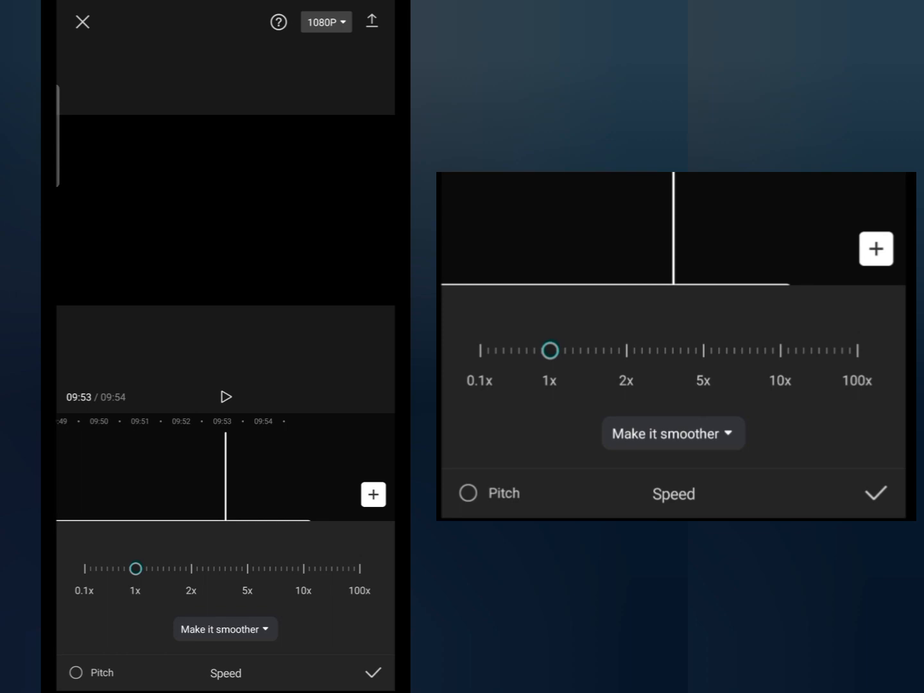
click(372, 493)
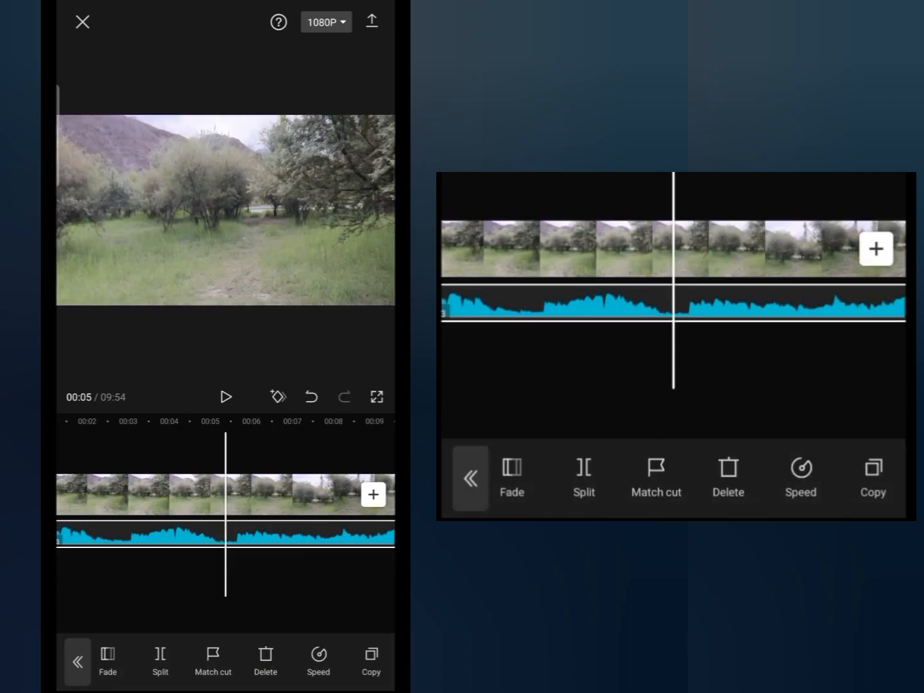